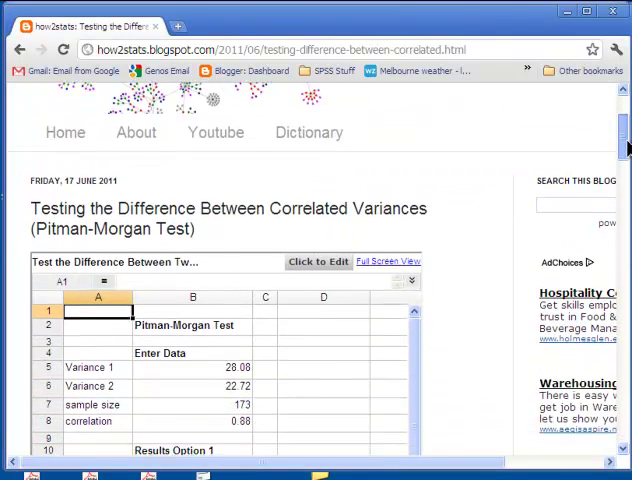
Scroll down to the embedded sheet and select the Variance 1 cell (28.079)
scroll("down", 3)
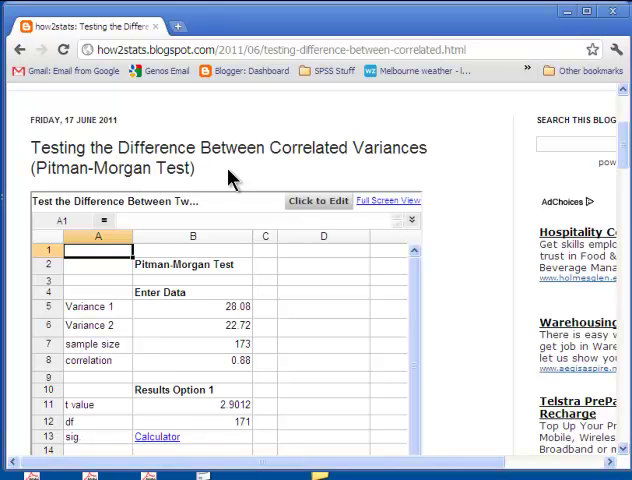
mouse_move(519, 185)
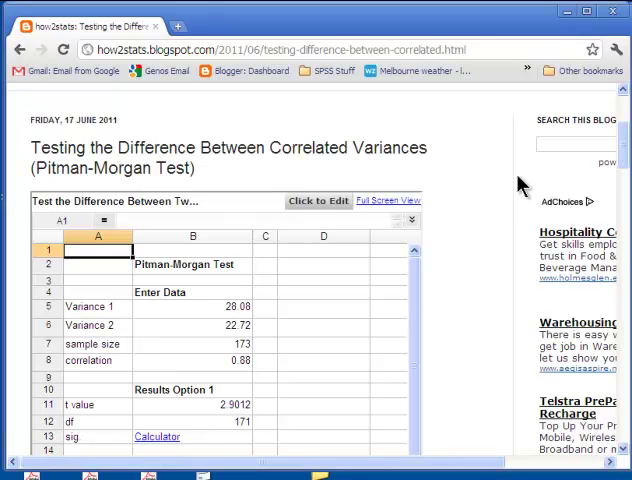
mouse_move(624, 145)
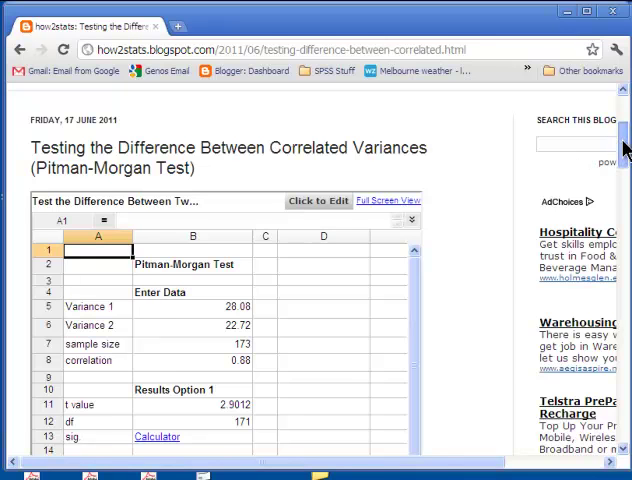
scroll("down", 3)
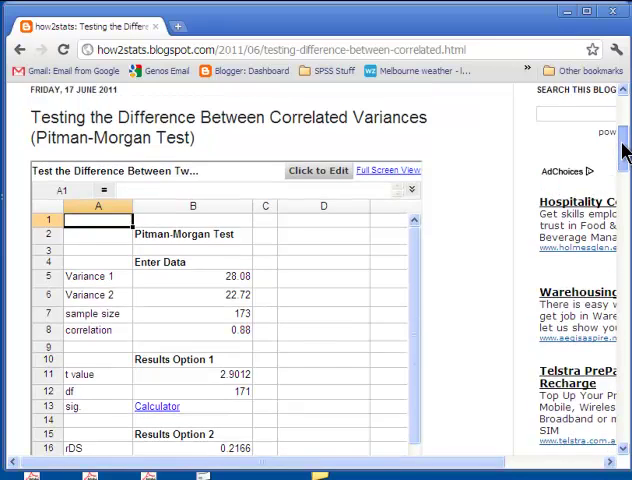
scroll("down", 3)
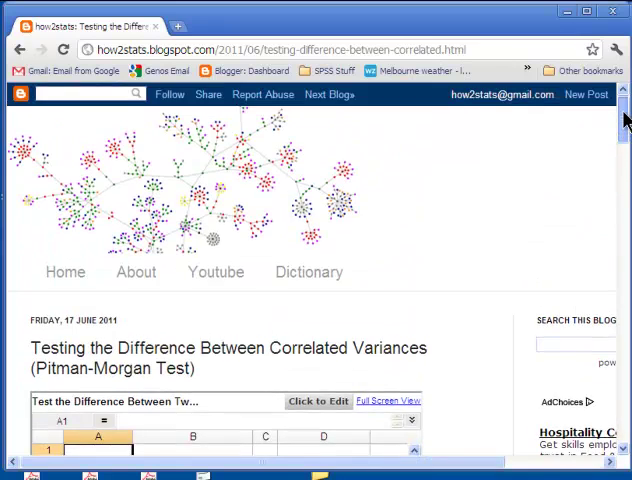
scroll("down", 3)
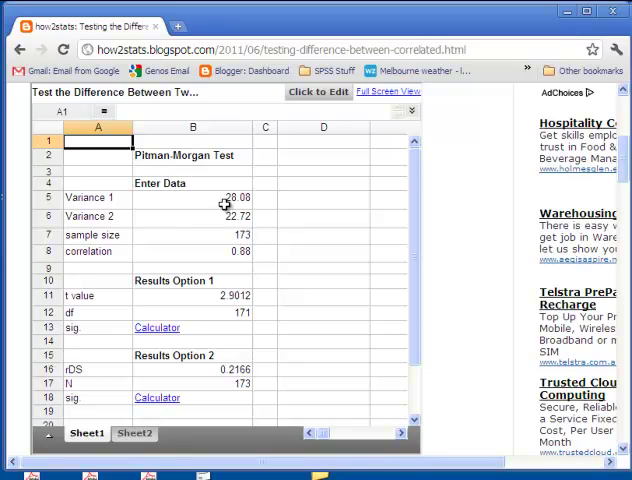
left_click(193, 197)
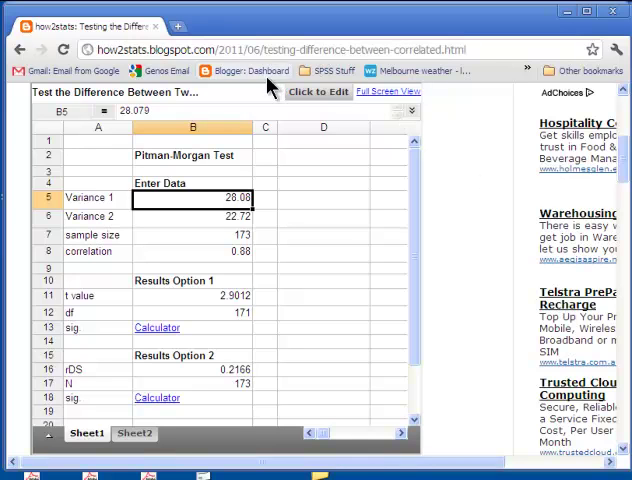
mouse_move(328, 99)
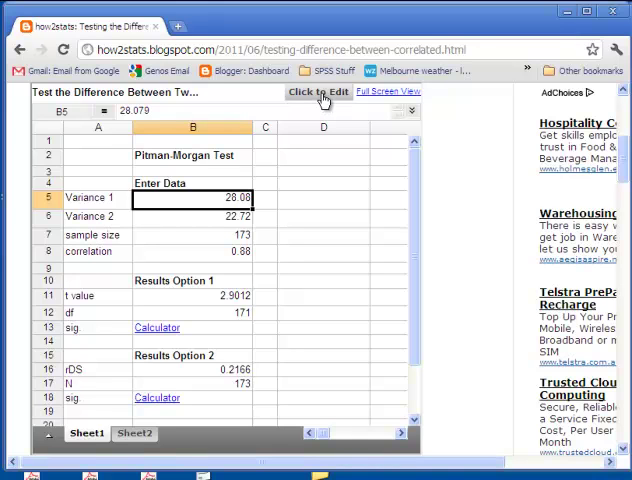
mouse_move(475, 160)
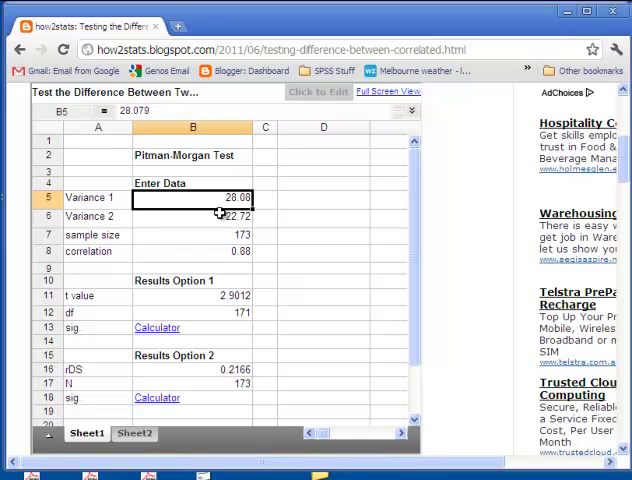
mouse_move(371, 224)
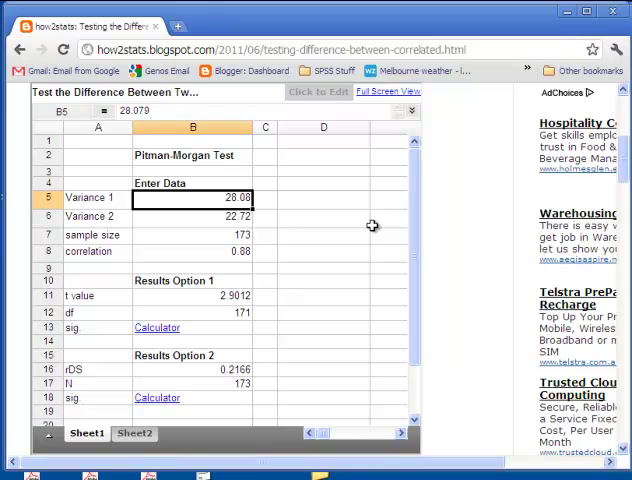
Enter 30 as Variance 1, recalculating t value to 3.8120 and rDS to 0.2799
type("3")
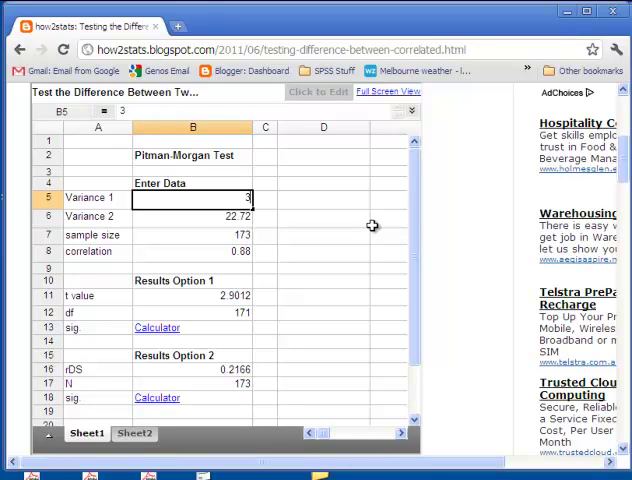
type("30.00")
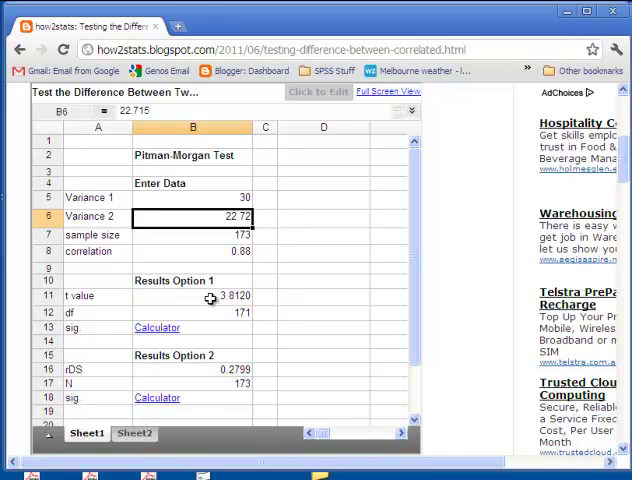
mouse_move(108, 349)
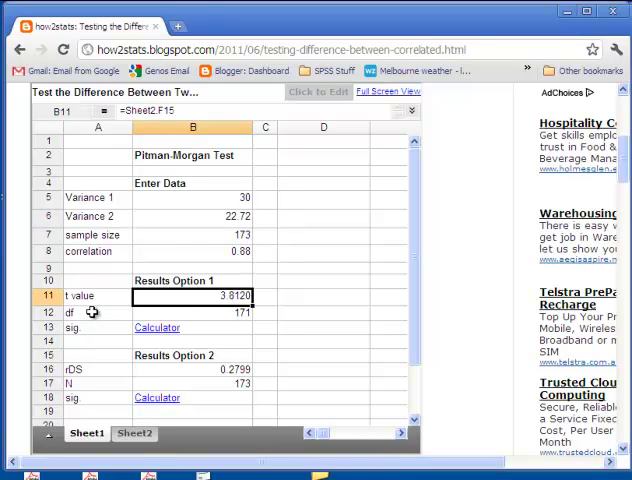
mouse_move(157, 327)
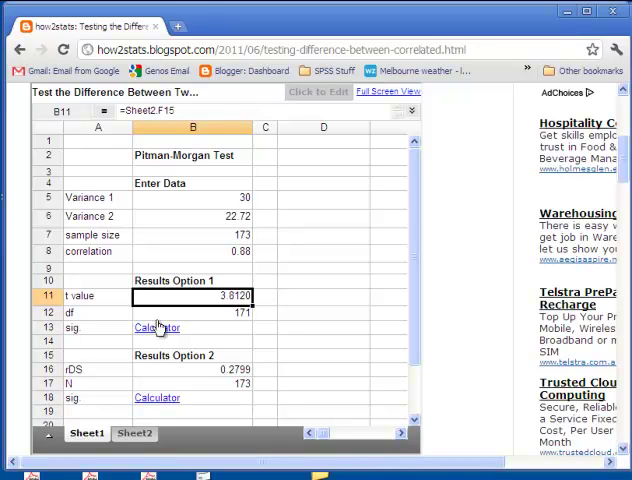